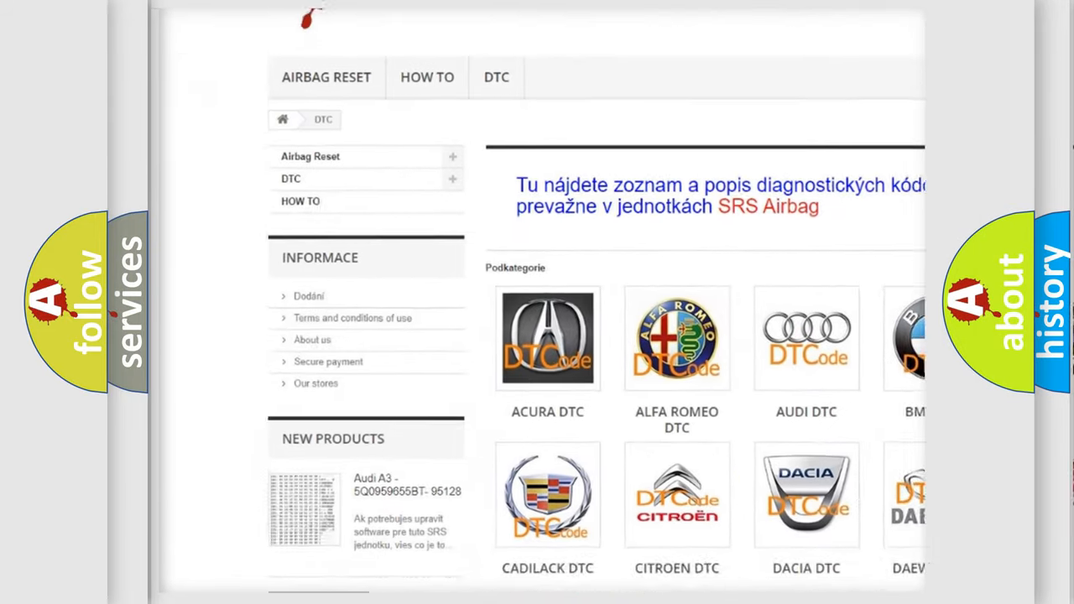
- Scroll past the brand logos into the B-series code list until the B1486 row is visible
scroll("down", 3)
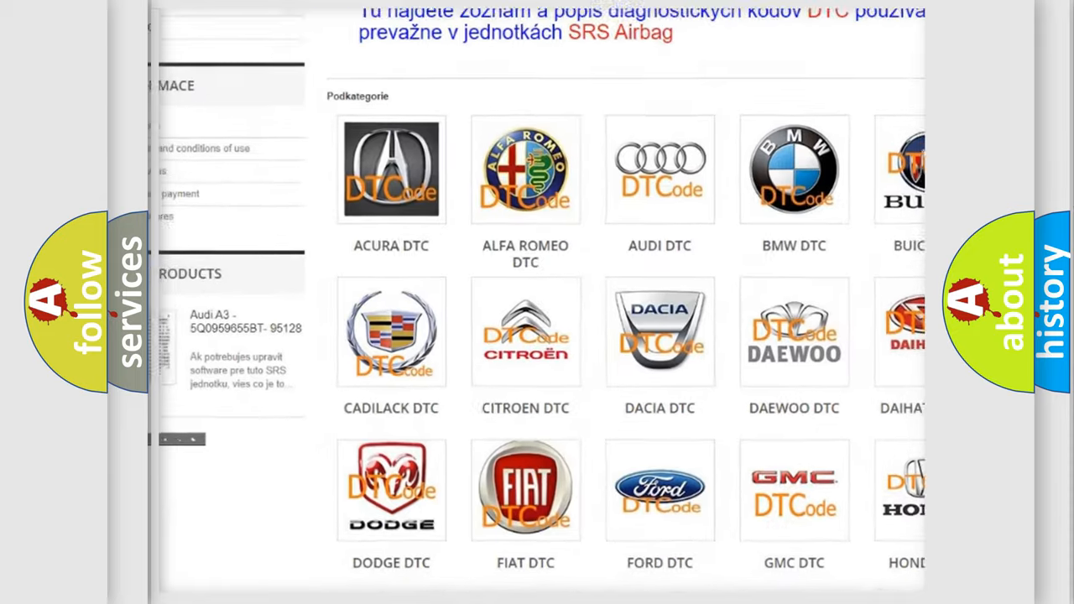
scroll("down", 3)
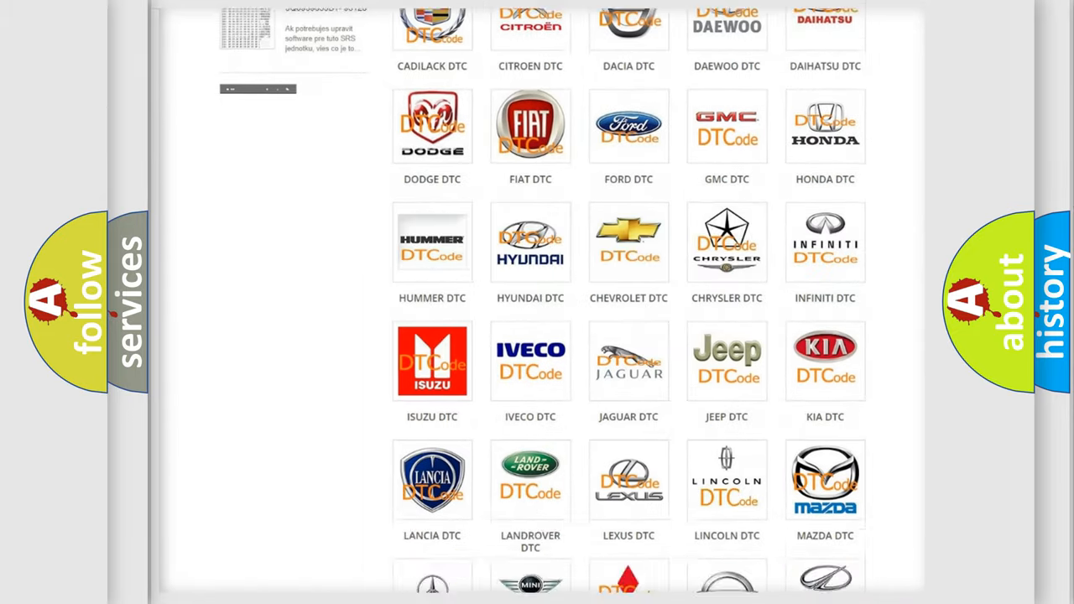
scroll("down", 3)
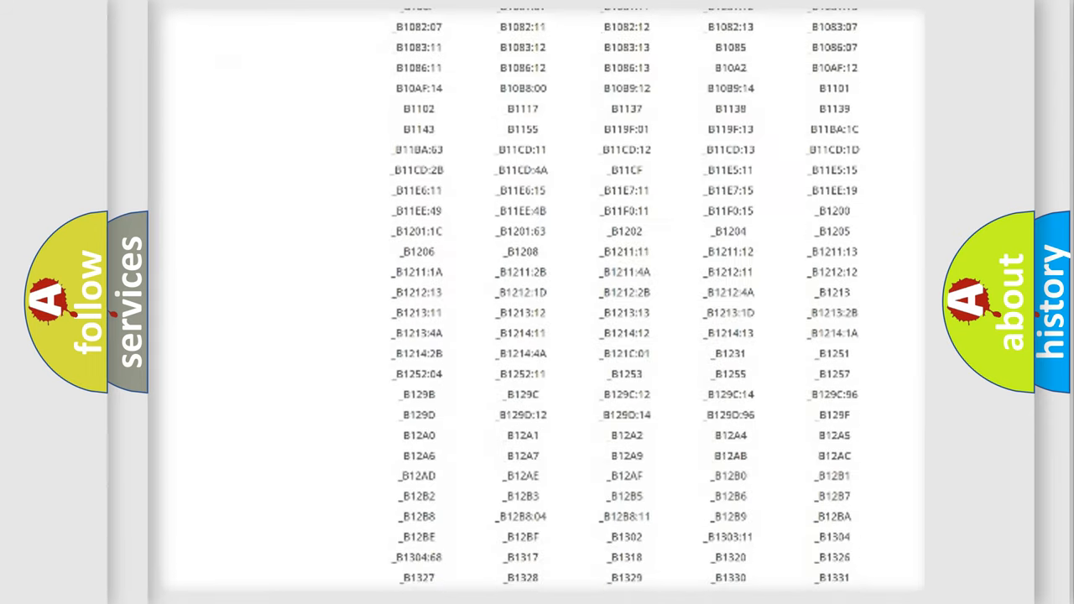
scroll("down", 3)
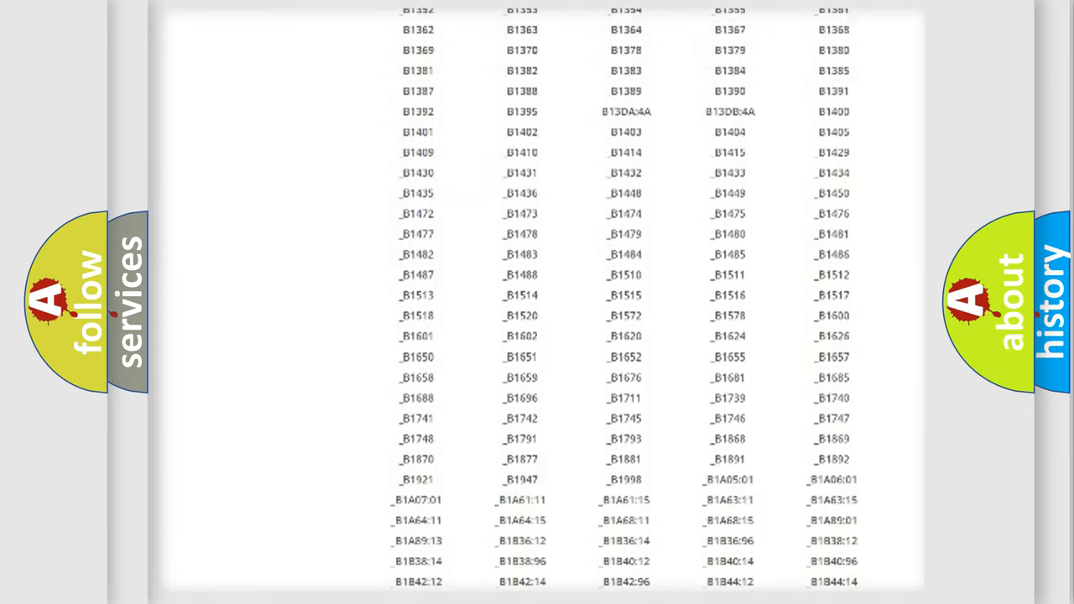
scroll("up", 3)
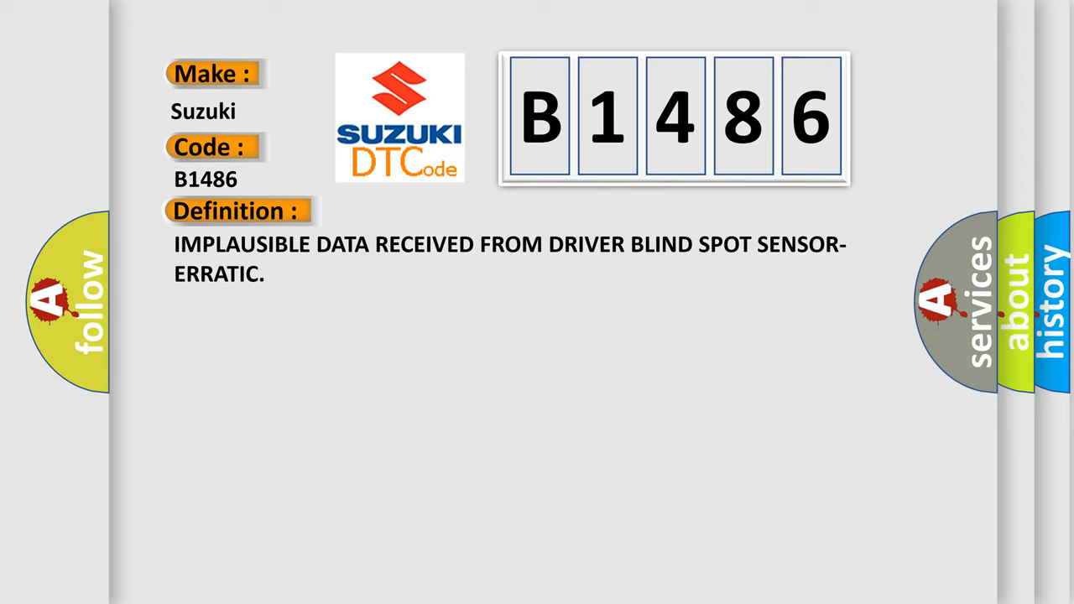
- Advance the slide to reveal the B1486 description about the missing left rear sensor messages above 6 mph
left_click(436, 210)
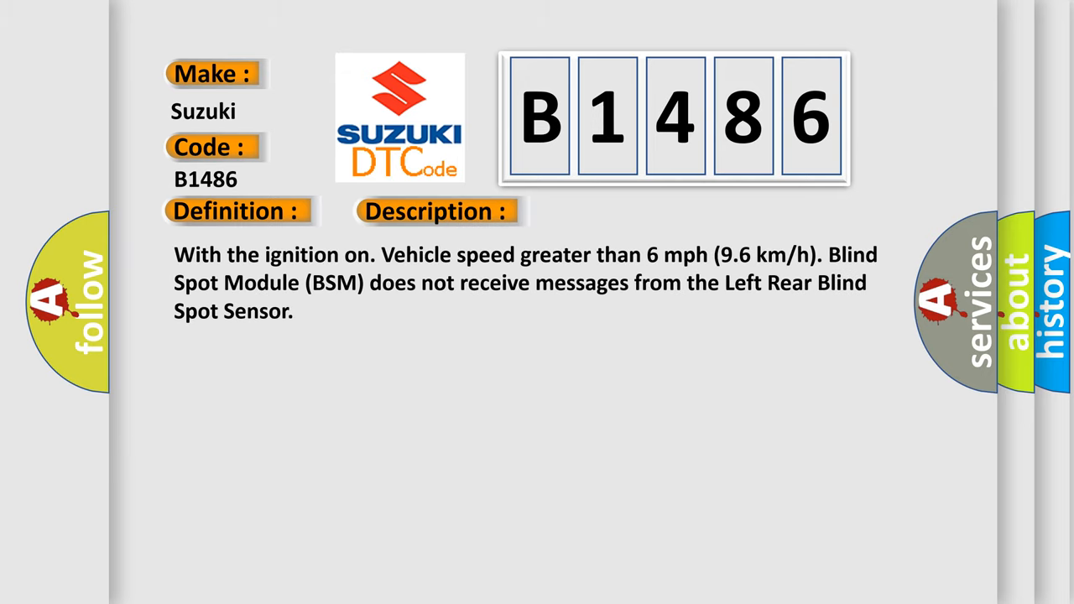